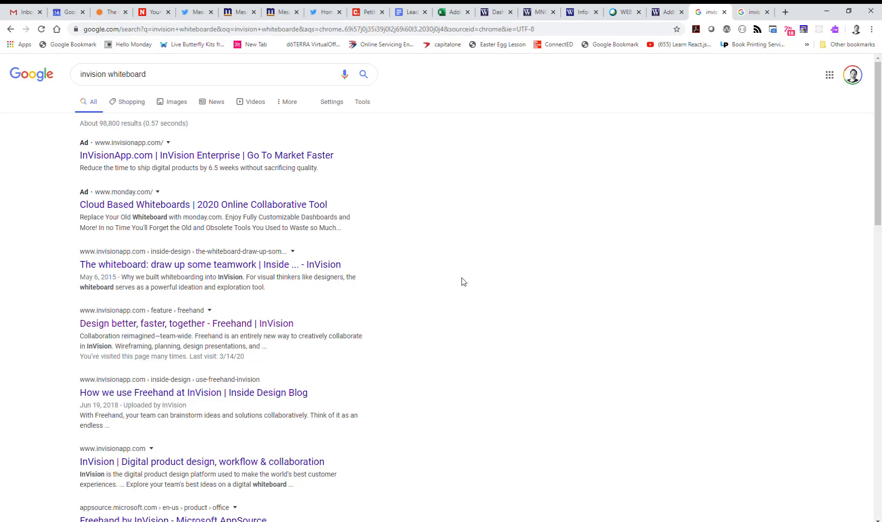
{"action": "mouse_move", "coordinate": [523, 250]}
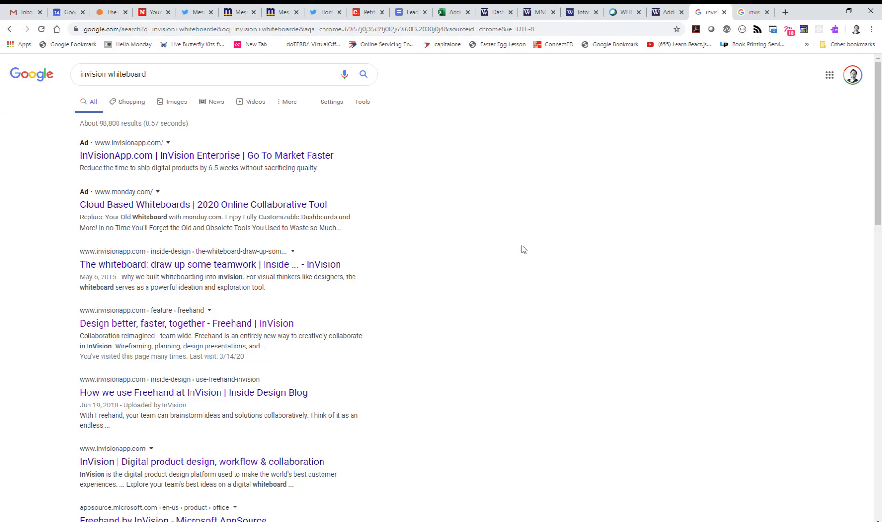
{"action": "mouse_move", "coordinate": [500, 288]}
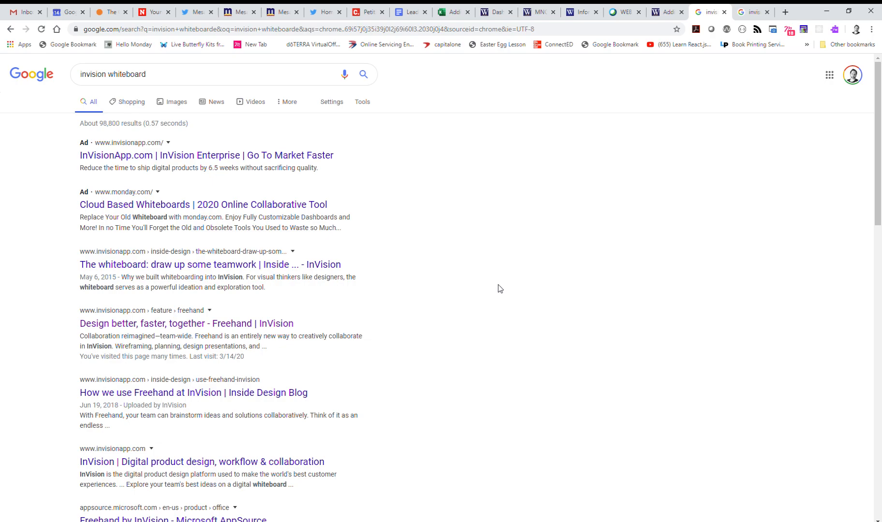
{"action": "mouse_move", "coordinate": [345, 314]}
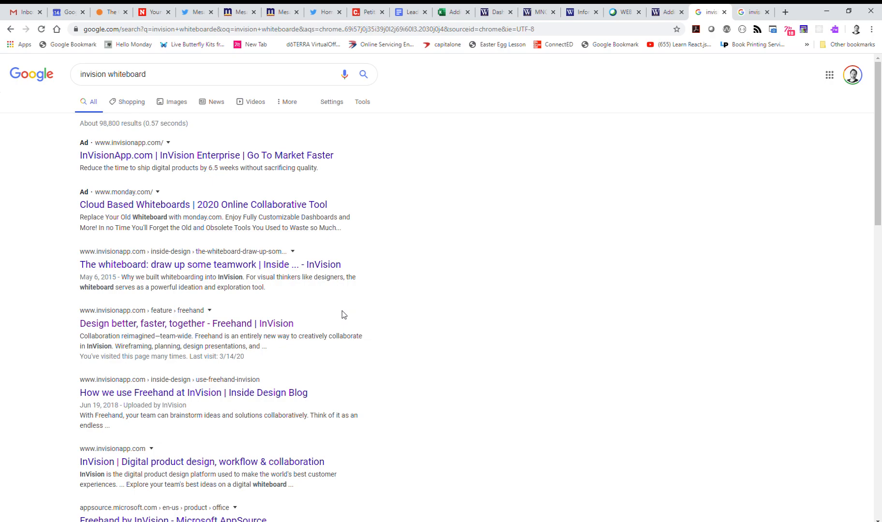
{"action": "mouse_move", "coordinate": [334, 318]}
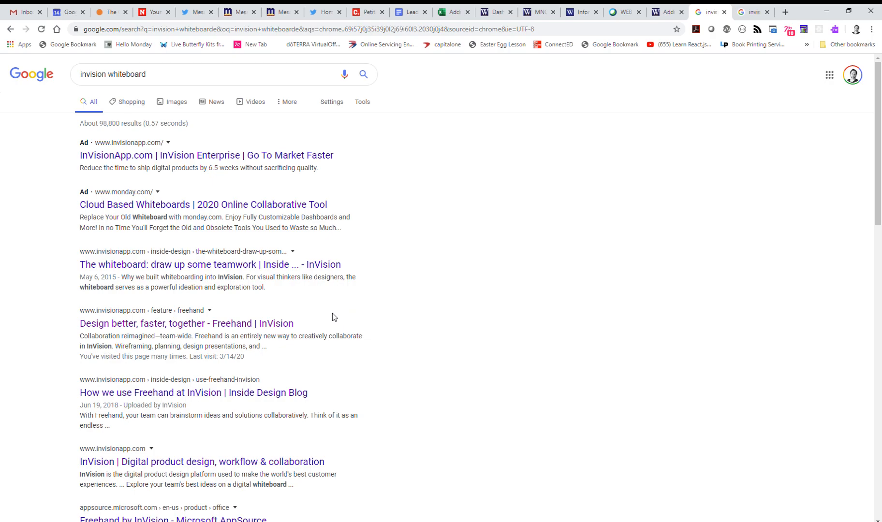
{"action": "mouse_move", "coordinate": [306, 316]}
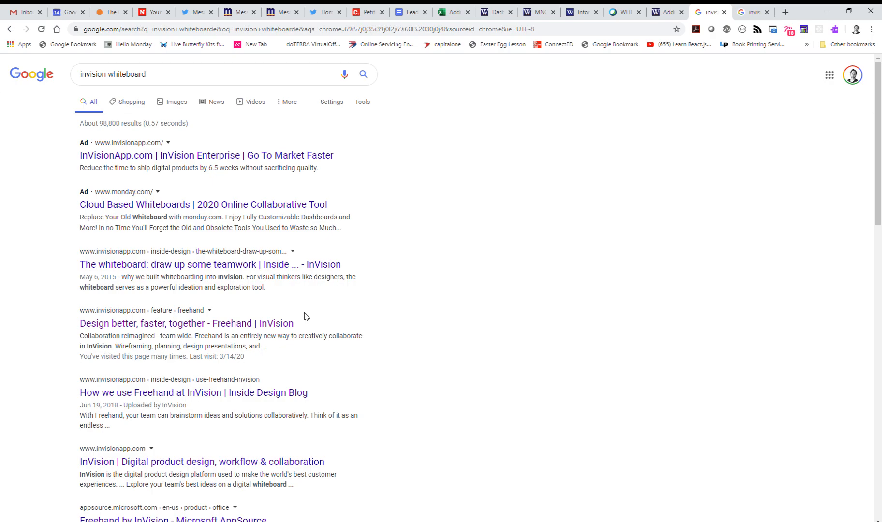
{"action": "mouse_move", "coordinate": [27, 92]}
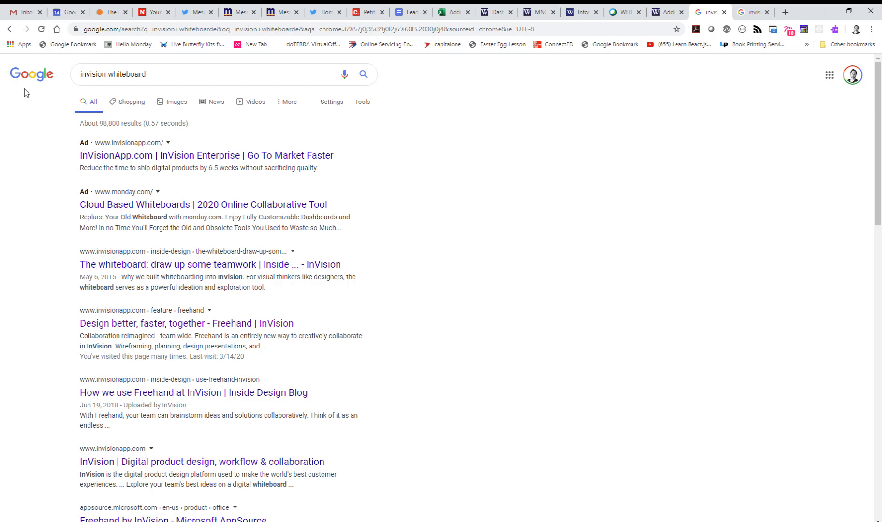
{"action": "mouse_move", "coordinate": [147, 112]}
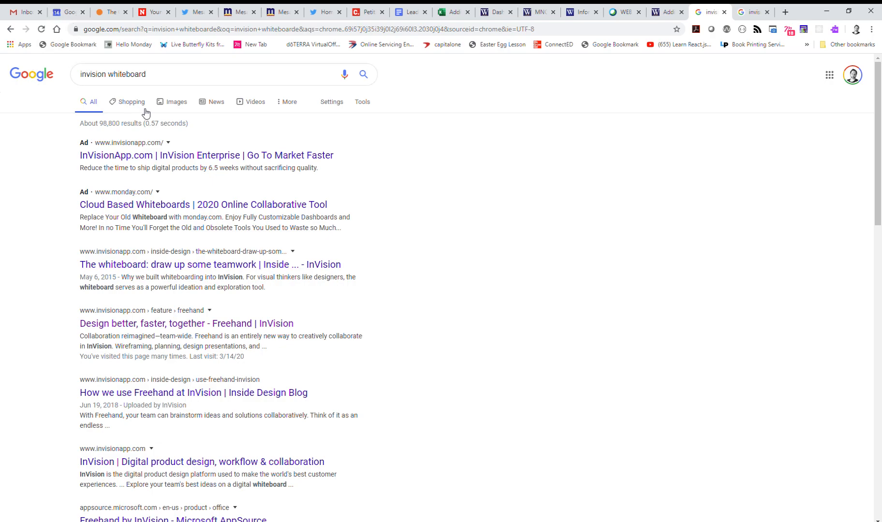
{"action": "mouse_move", "coordinate": [201, 332]}
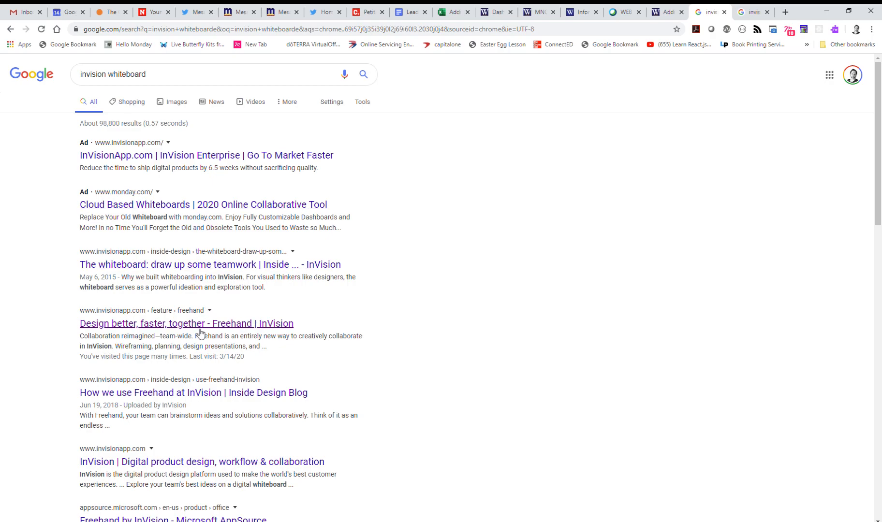
{"action": "mouse_move", "coordinate": [230, 332]}
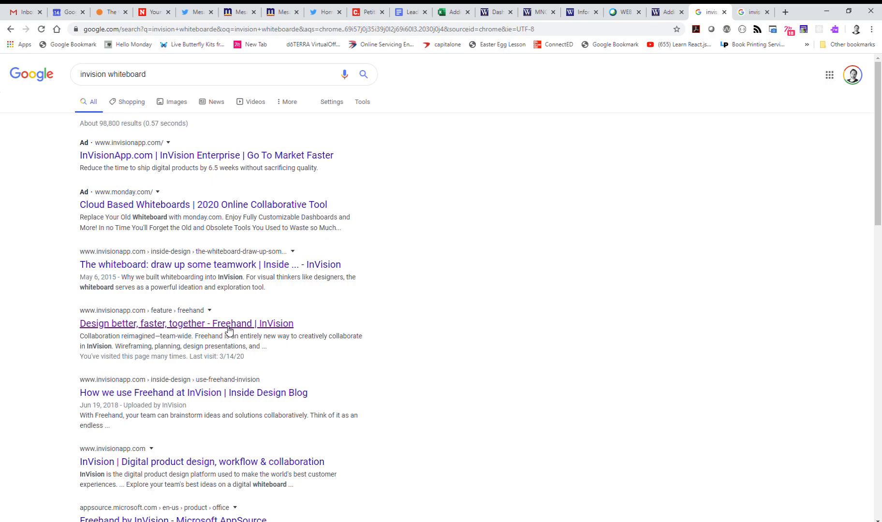
Sign in from the Freehand page and start a new project from My Projects.
{"action": "left_click", "coordinate": [193, 324]}
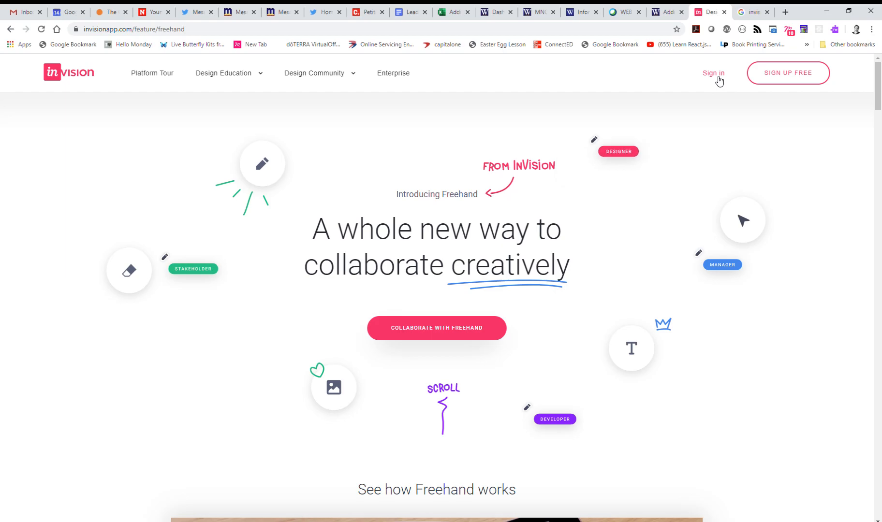
{"action": "left_click", "coordinate": [714, 73]}
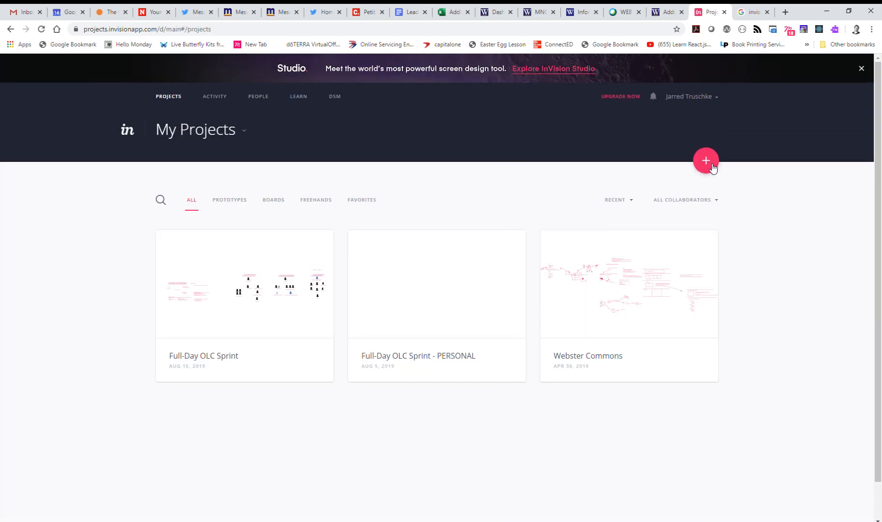
{"action": "left_click", "coordinate": [707, 161]}
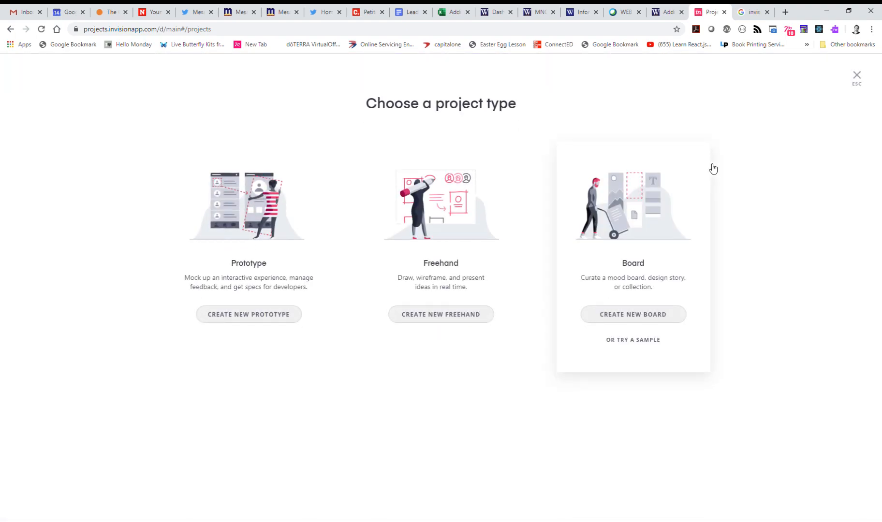
{"action": "mouse_move", "coordinate": [441, 320]}
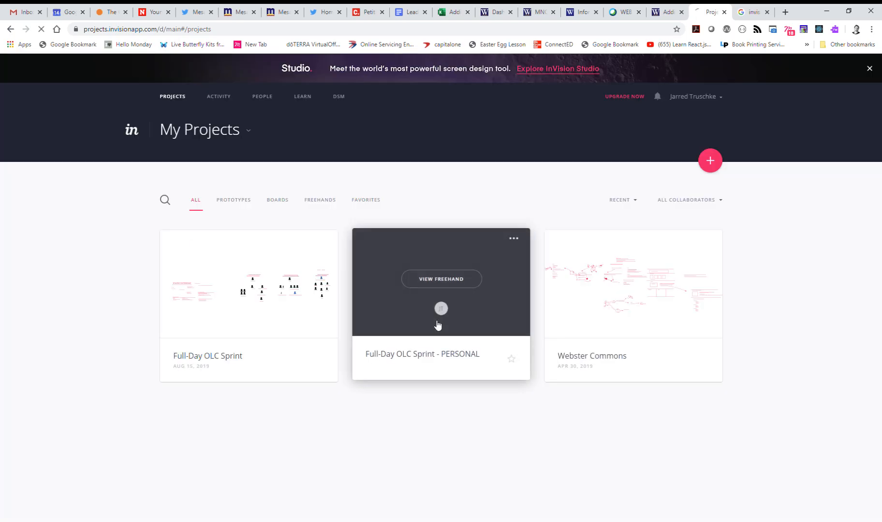
Open a blank Freehand whiteboard and keep the pink pencil selected for sketching.
{"action": "left_click", "coordinate": [441, 279]}
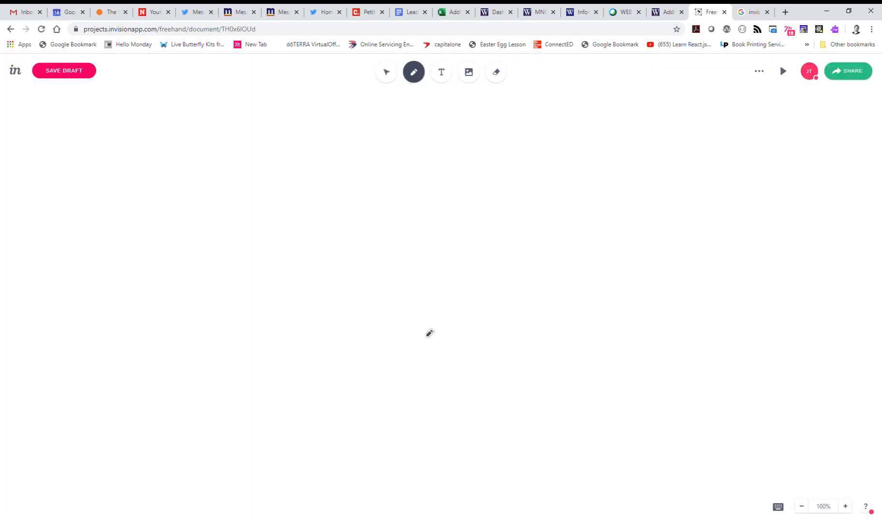
{"action": "mouse_move", "coordinate": [304, 298]}
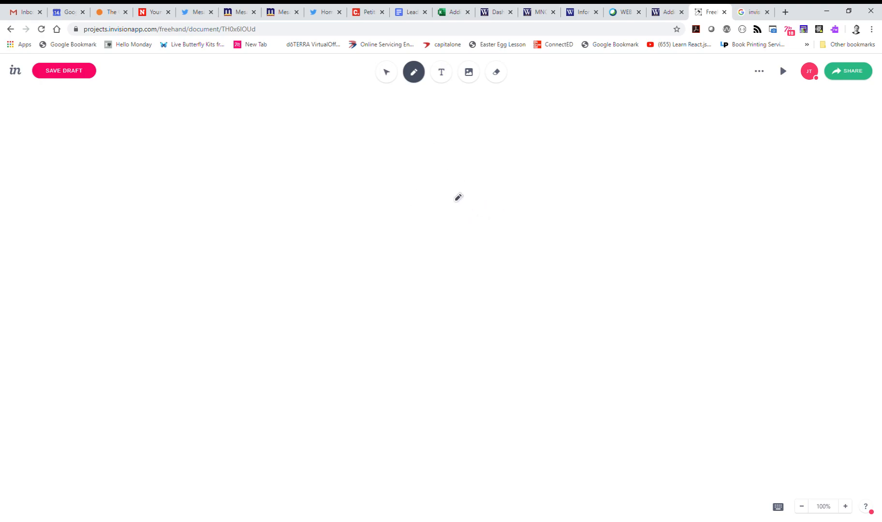
{"action": "left_click", "coordinate": [414, 73]}
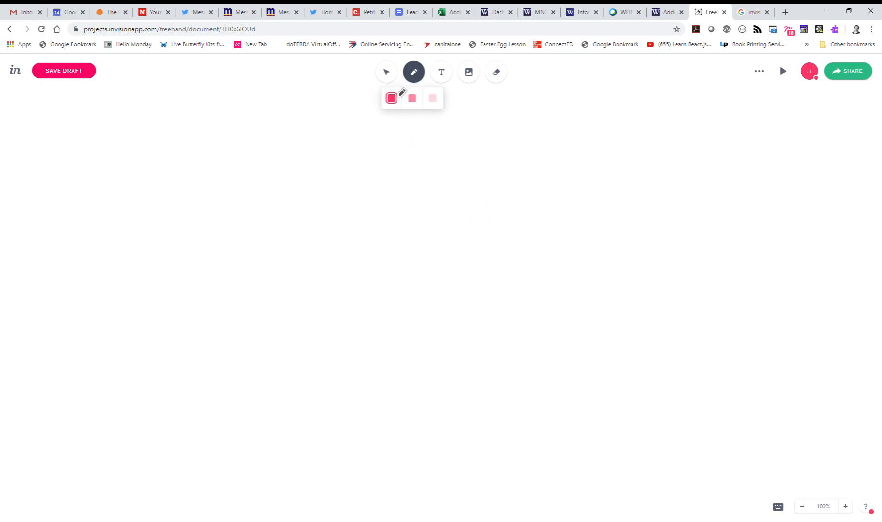
{"action": "mouse_move", "coordinate": [401, 77]}
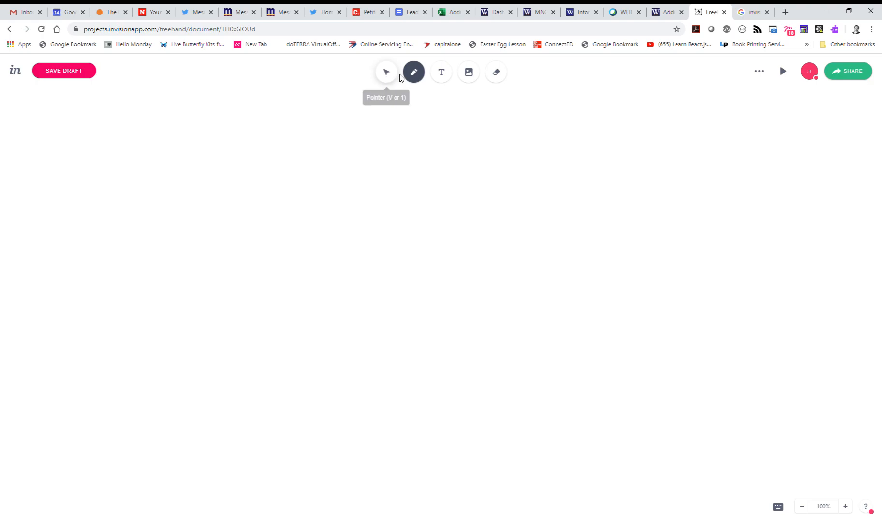
{"action": "left_click", "coordinate": [414, 72]}
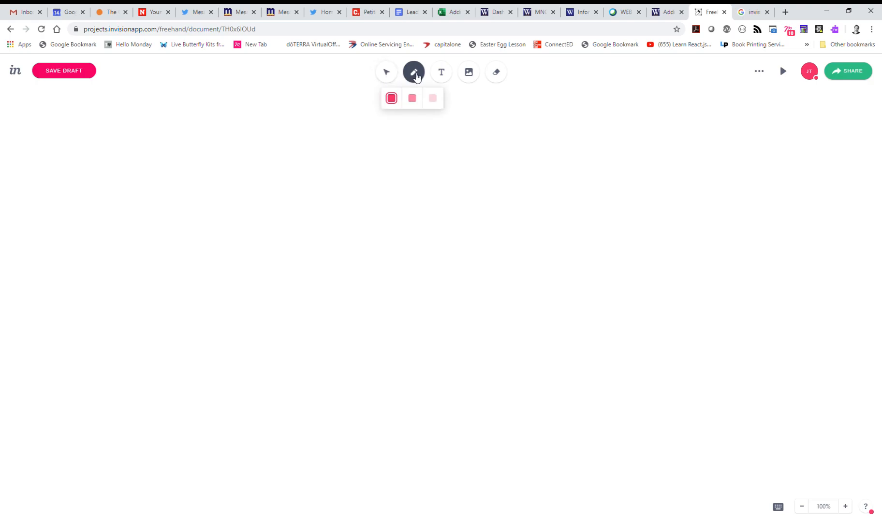
{"action": "mouse_move", "coordinate": [443, 73]}
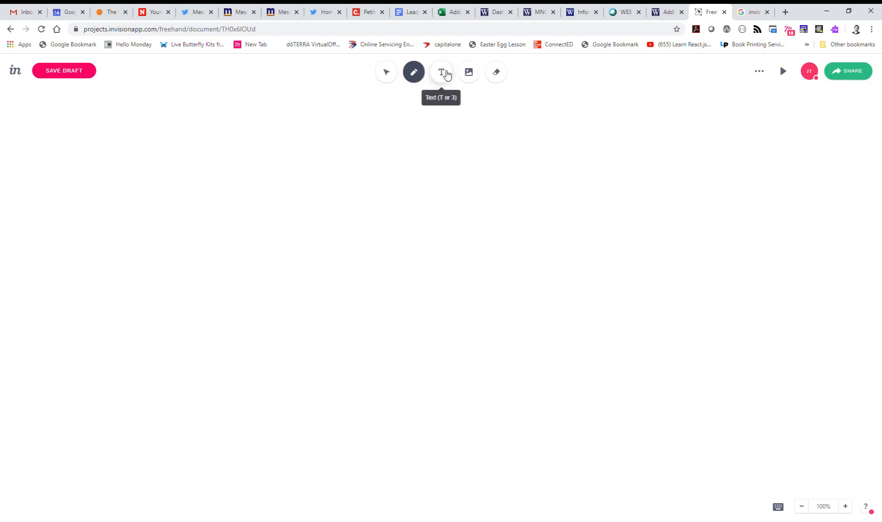
{"action": "mouse_move", "coordinate": [502, 77]}
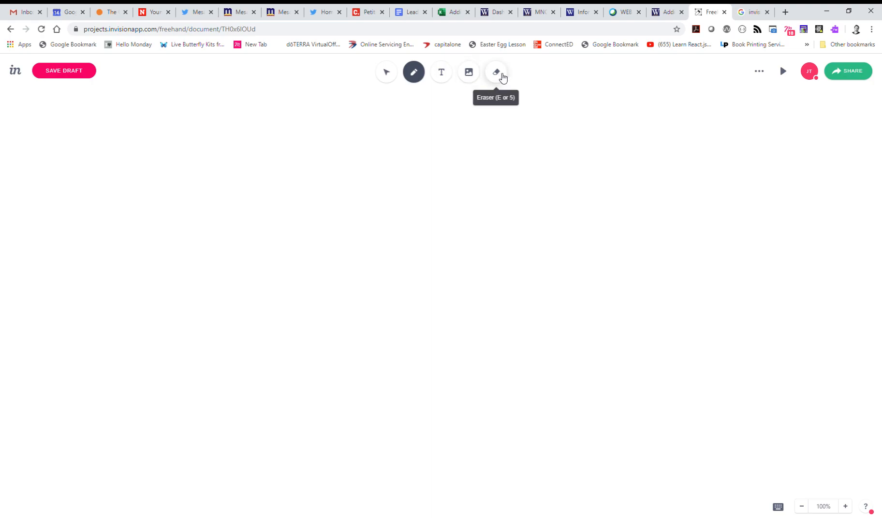
{"action": "left_click", "coordinate": [414, 71]}
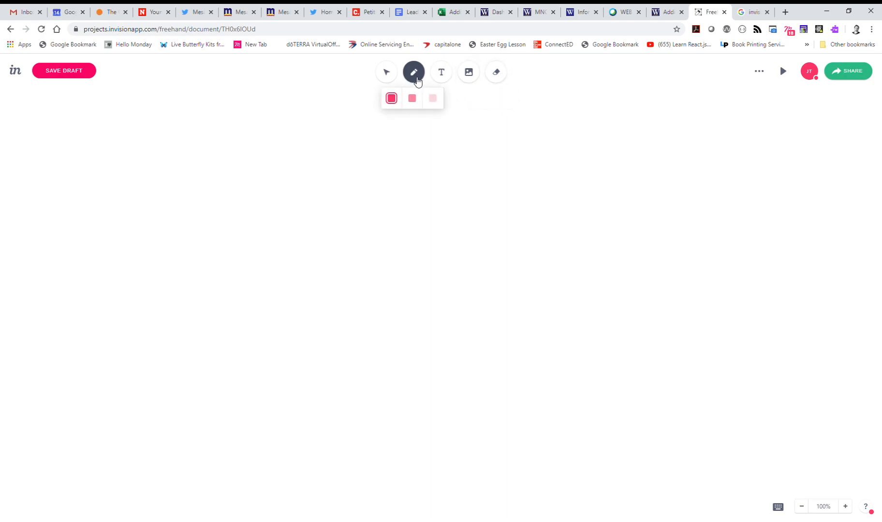
{"action": "mouse_move", "coordinate": [188, 286]}
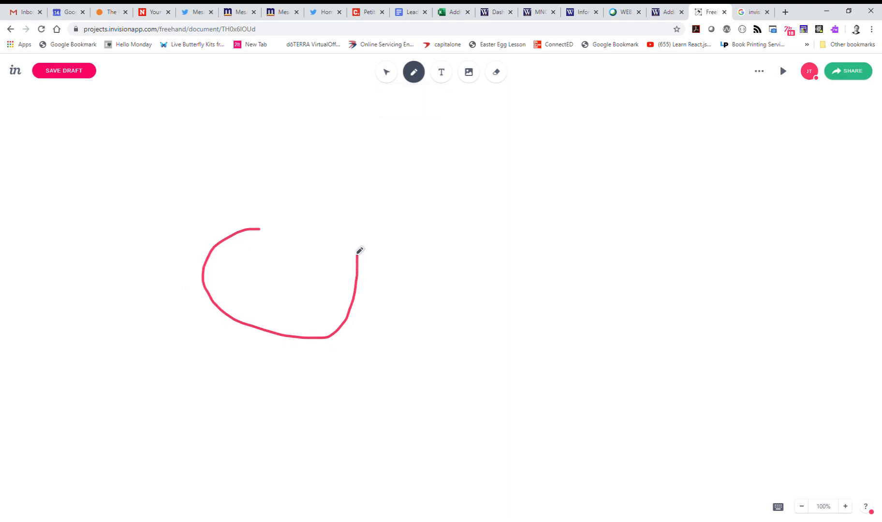
Sketch a pink spiral with a connecting curve and a rough square on the canvas.
{"action": "left_click_drag", "start_coordinate": [354, 254], "coordinate": [275, 275]}
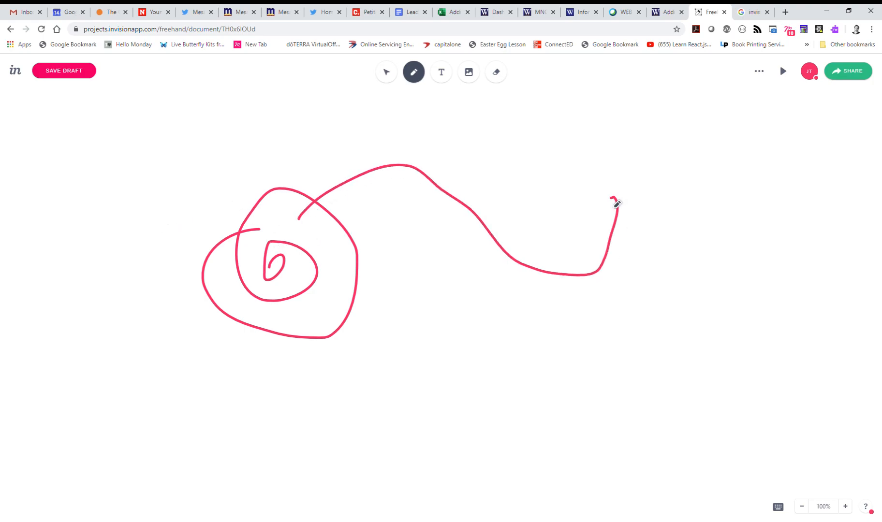
{"action": "left_click_drag", "start_coordinate": [617, 204], "coordinate": [642, 179]}
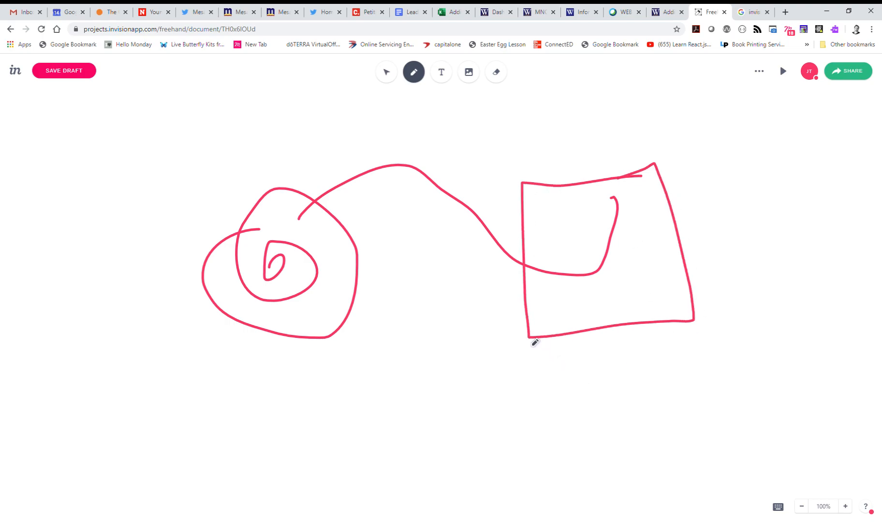
{"action": "mouse_move", "coordinate": [446, 83]}
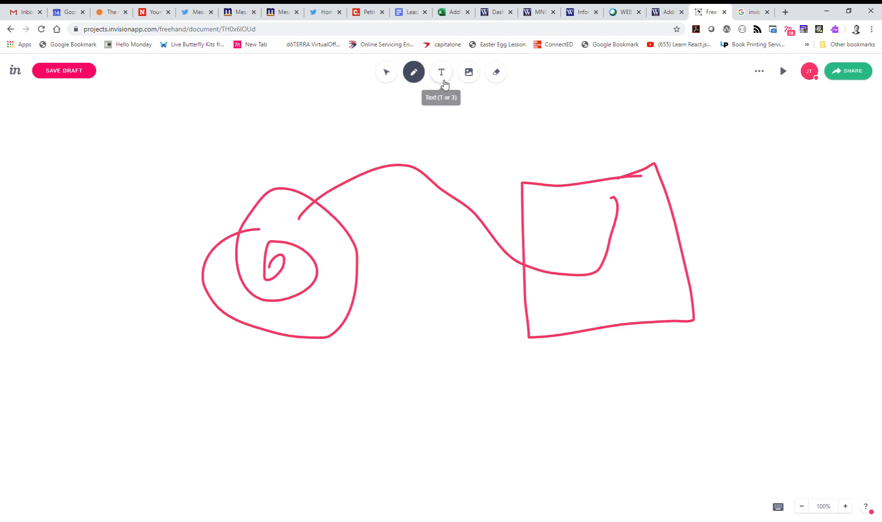
Place a pink text label 'Hello There.' below the spiral.
{"action": "left_click", "coordinate": [441, 72]}
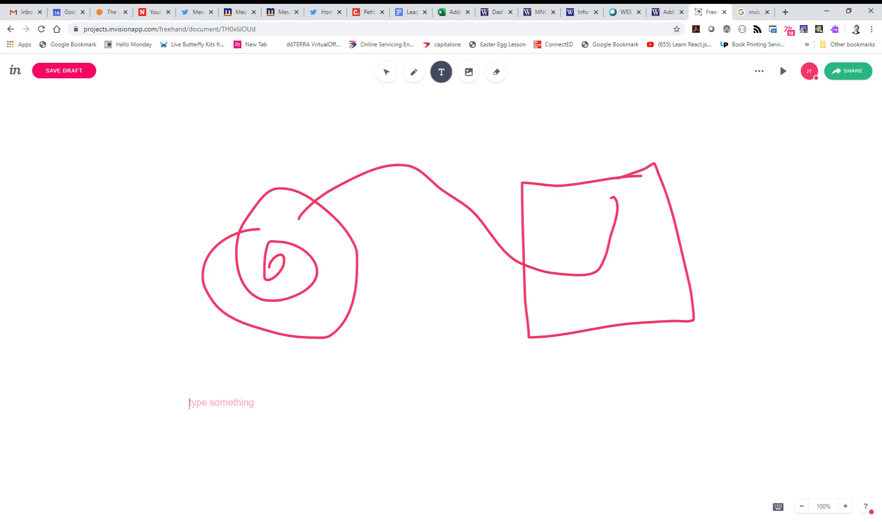
{"action": "type", "text": "Hello Ther"}
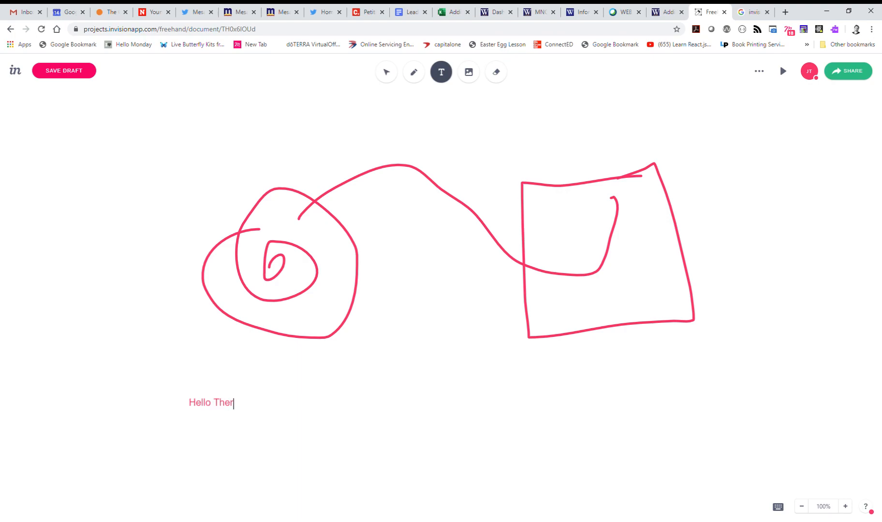
{"action": "type", "text": "e."}
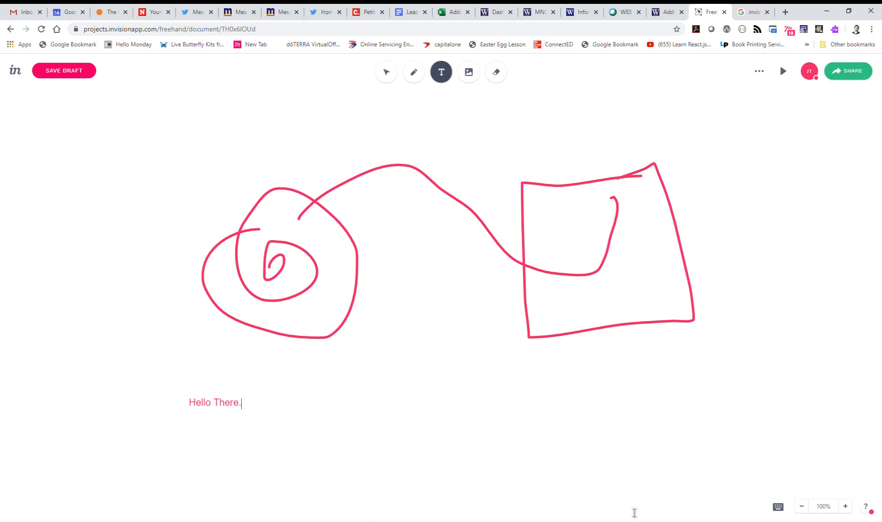
{"action": "left_click", "coordinate": [280, 270]}
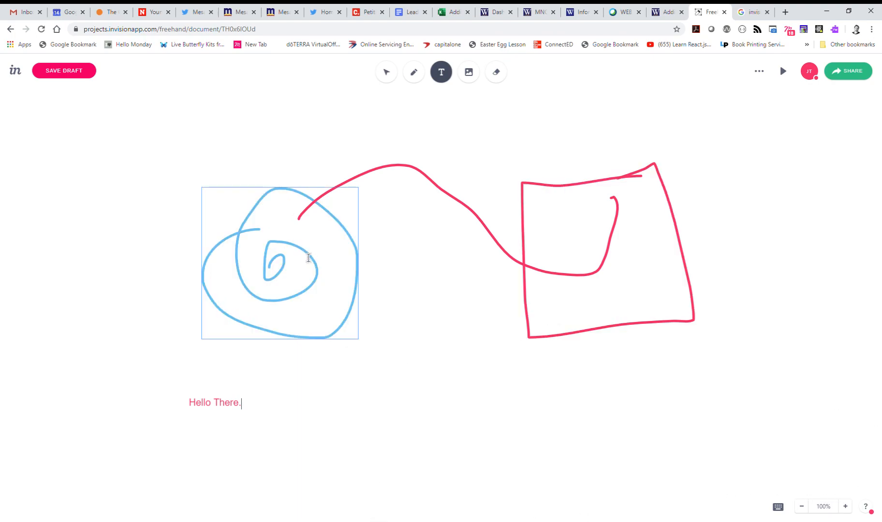
{"action": "left_click", "coordinate": [468, 71]}
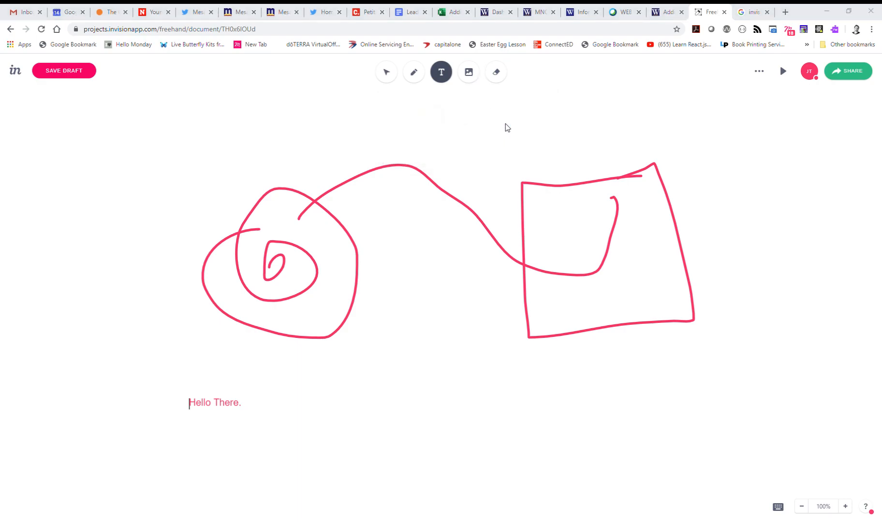
{"action": "mouse_move", "coordinate": [116, 176]}
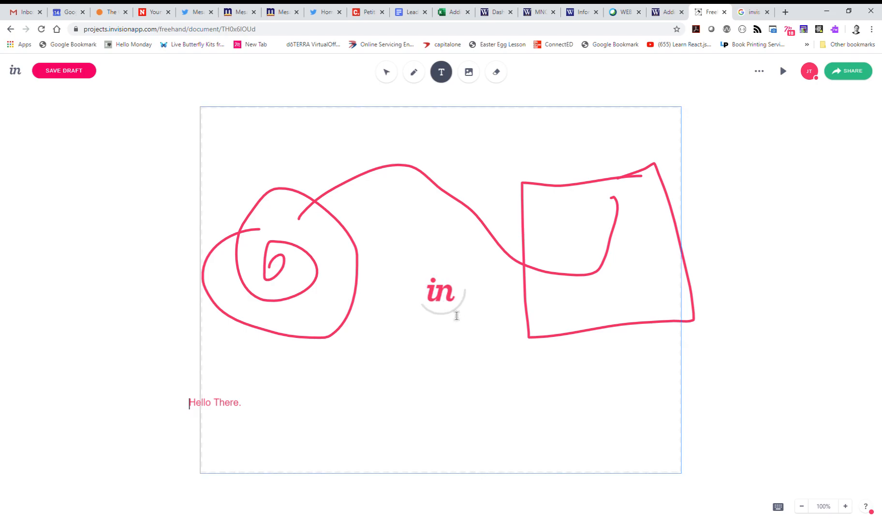
Drop the Bloom's Taxonomy pyramid image onto the board and switch to the Pointer.
{"action": "left_click", "coordinate": [468, 72]}
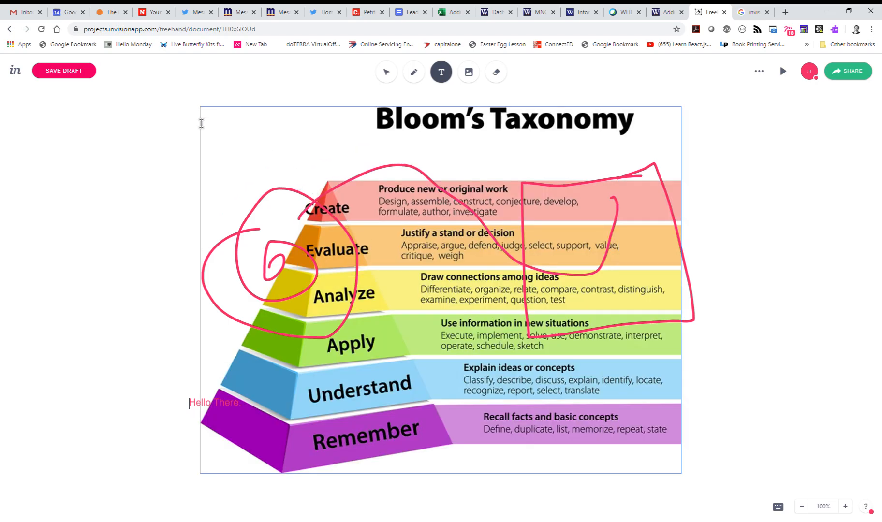
{"action": "mouse_move", "coordinate": [387, 72]}
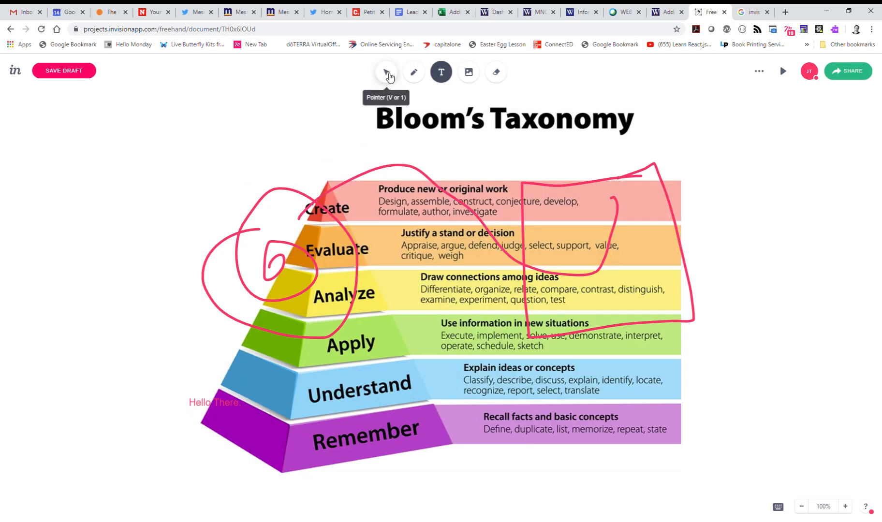
{"action": "left_click", "coordinate": [387, 72]}
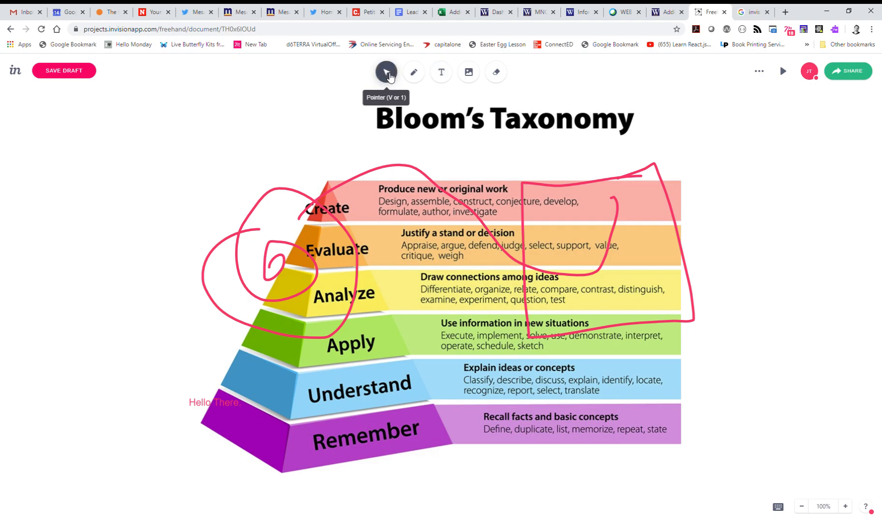
{"action": "left_click", "coordinate": [386, 72]}
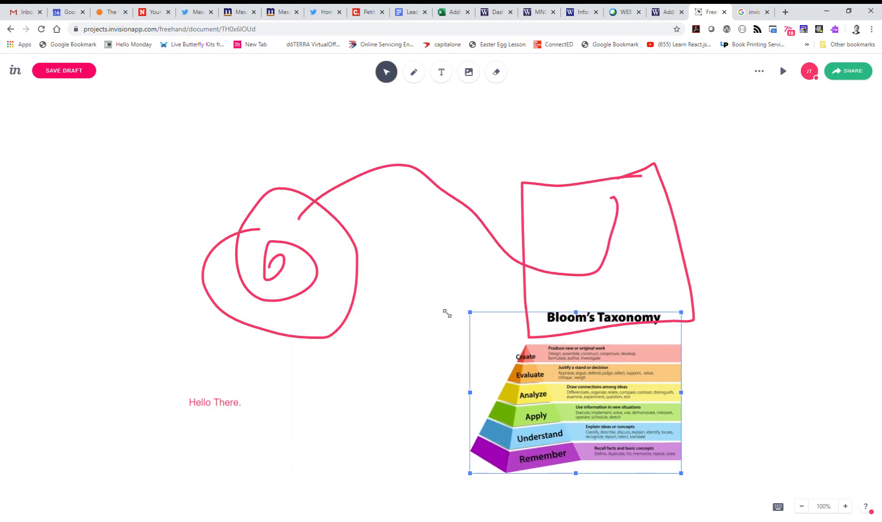
Shrink the Bloom's Taxonomy image, move it below the drawings, and delete the spiral.
{"action": "left_click_drag", "start_coordinate": [574, 393], "coordinate": [585, 400]}
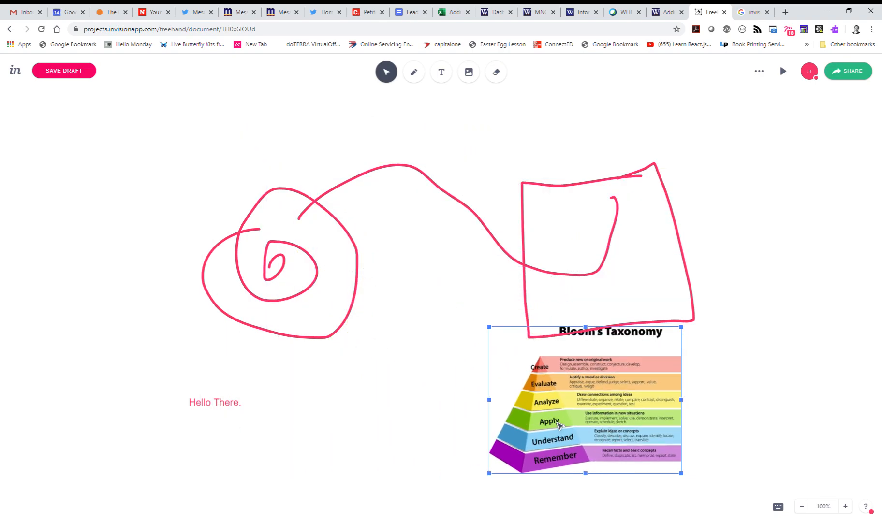
{"action": "left_click_drag", "start_coordinate": [586, 400], "coordinate": [440, 395]}
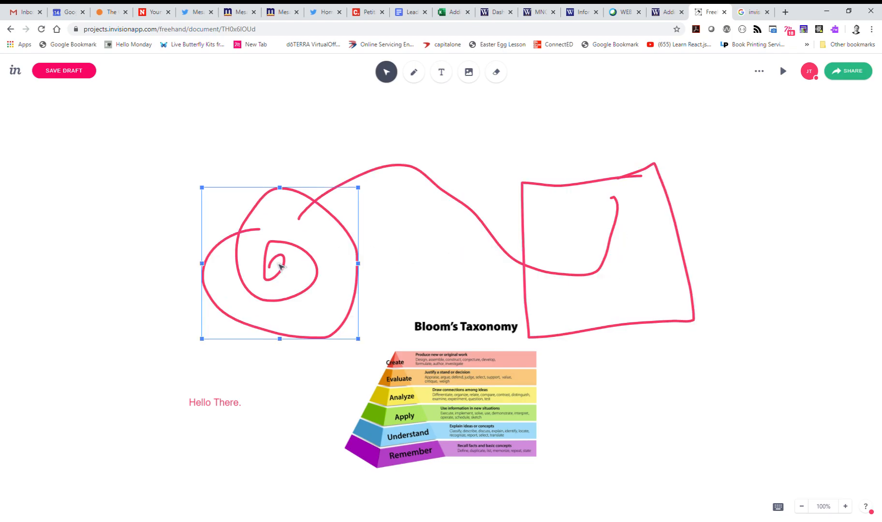
{"action": "key", "text": "Delete"}
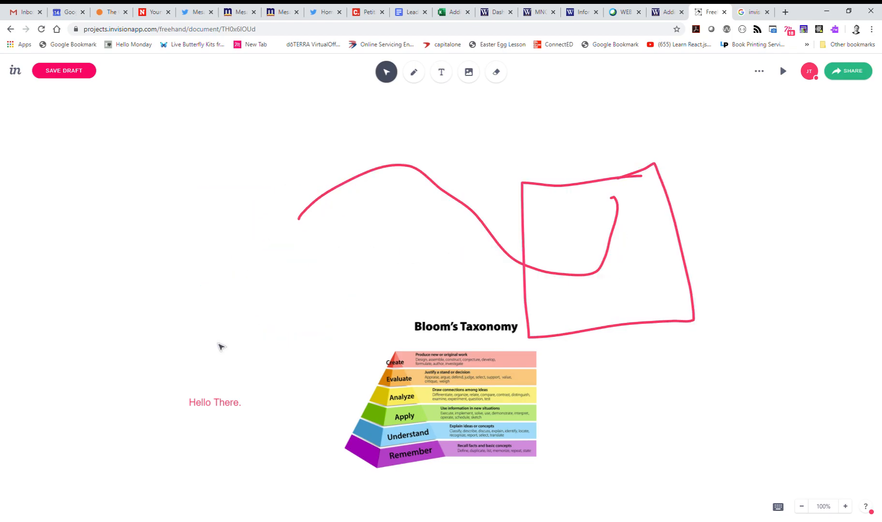
Enlarge the 'Hello There.' text and make the pink square smaller.
{"action": "left_click_drag", "start_coordinate": [215, 402], "coordinate": [279, 229]}
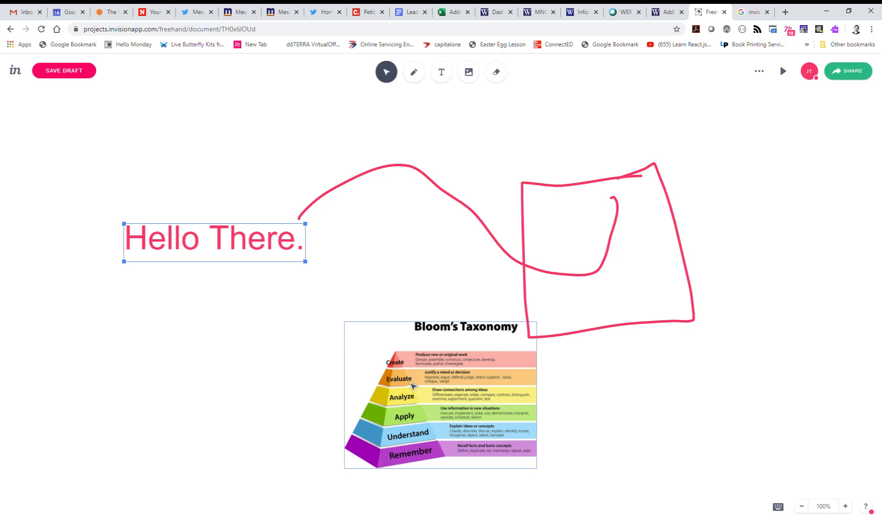
{"action": "left_click_drag", "start_coordinate": [440, 394], "coordinate": [337, 409]}
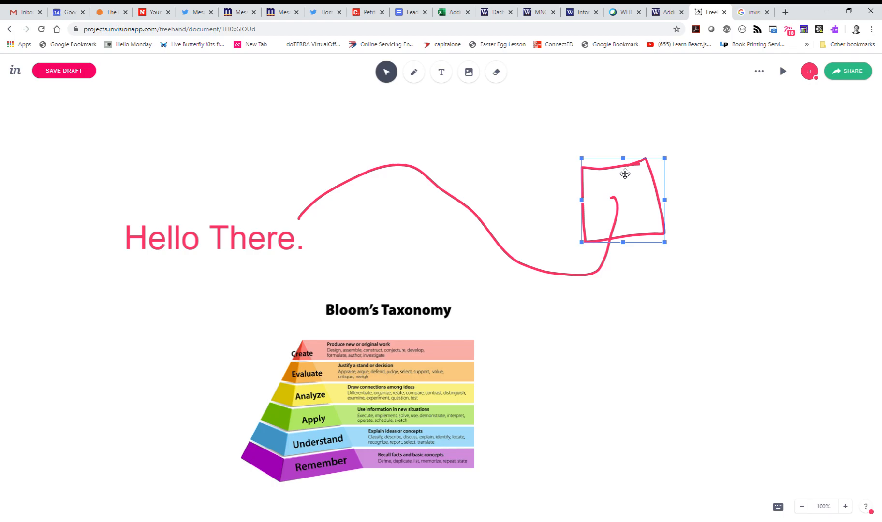
{"action": "left_click", "coordinate": [367, 159]}
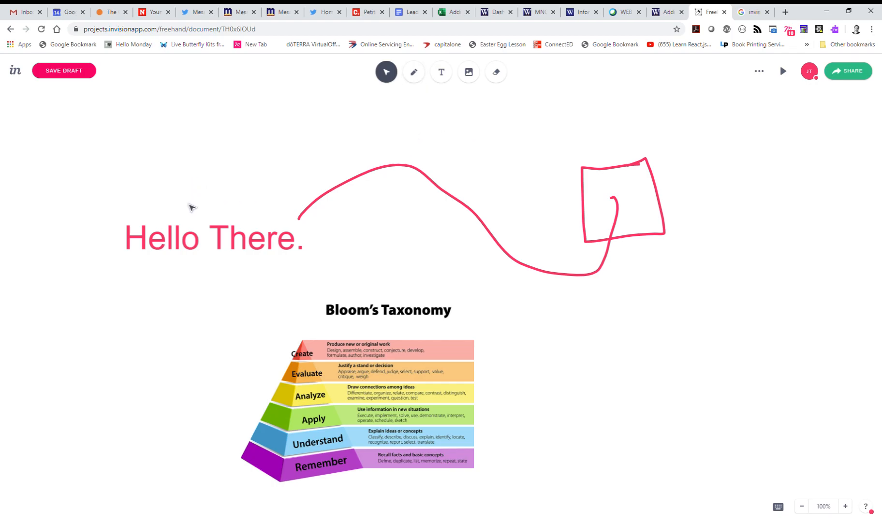
{"action": "mouse_move", "coordinate": [673, 393]}
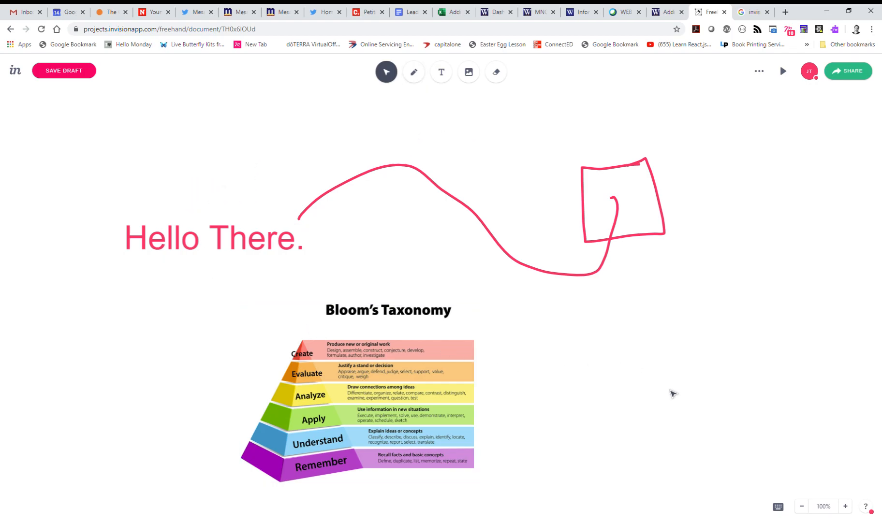
{"action": "mouse_move", "coordinate": [810, 514]}
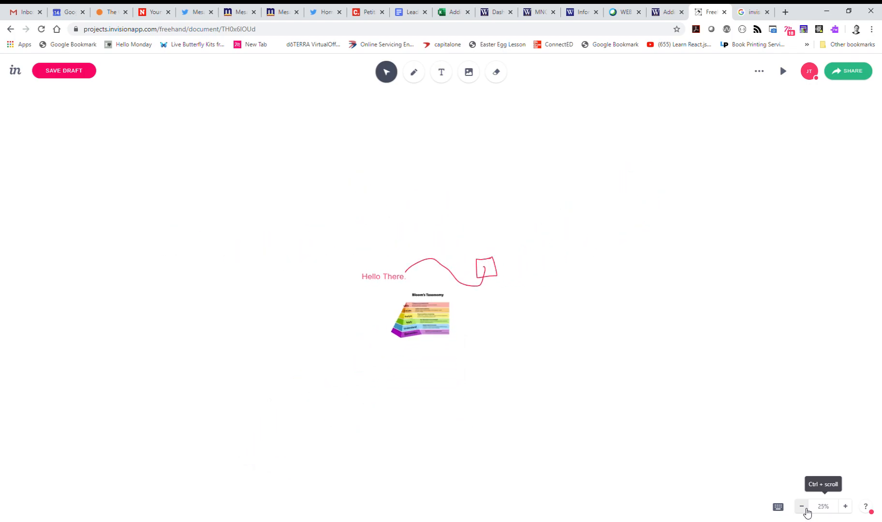
Zoom to an empty stretch of the board and switch back to the pink pen.
{"action": "left_click", "coordinate": [801, 507]}
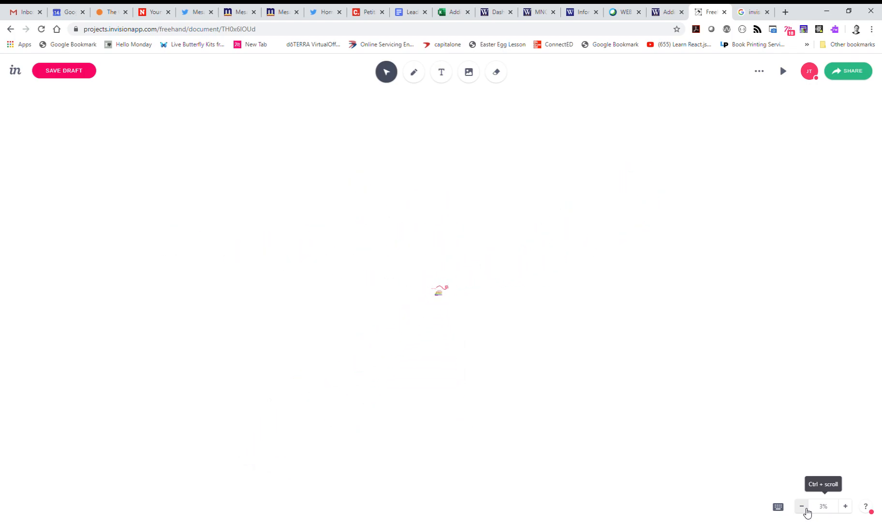
{"action": "left_click", "coordinate": [802, 507]}
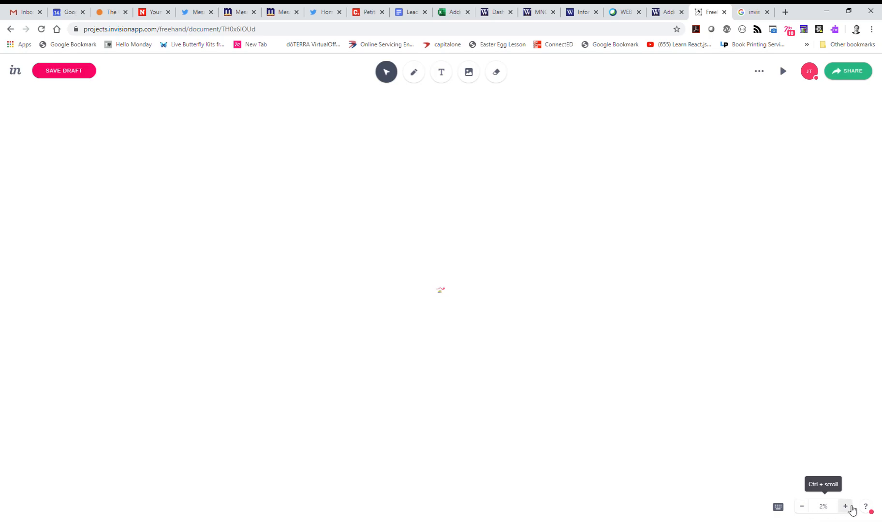
{"action": "left_click", "coordinate": [846, 506]}
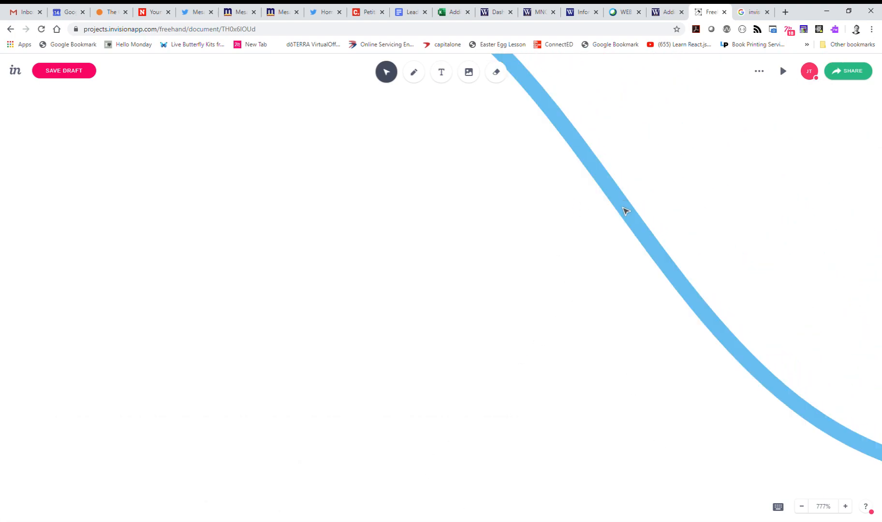
{"action": "mouse_move", "coordinate": [618, 178]}
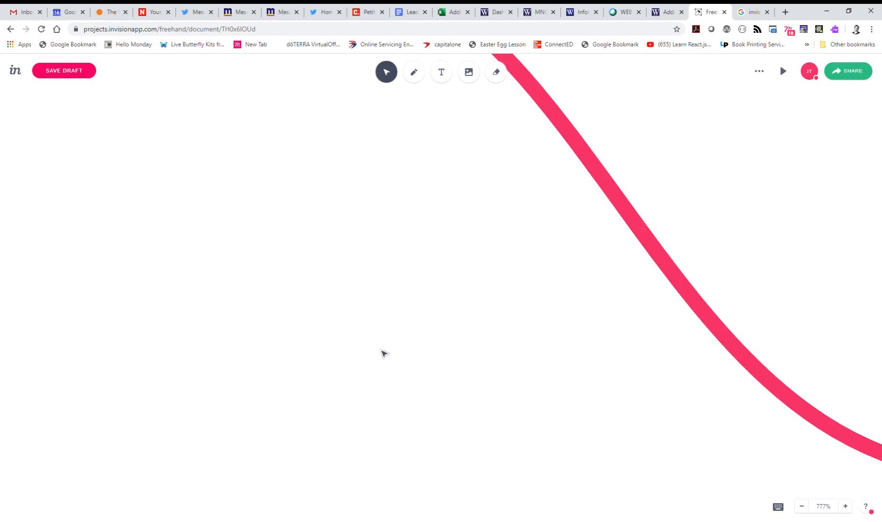
{"action": "mouse_move", "coordinate": [825, 511]}
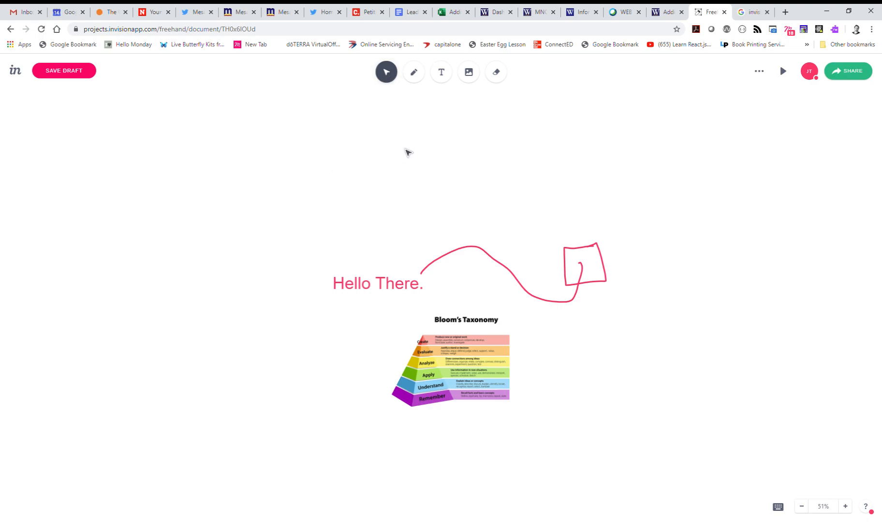
{"action": "left_click", "coordinate": [414, 71]}
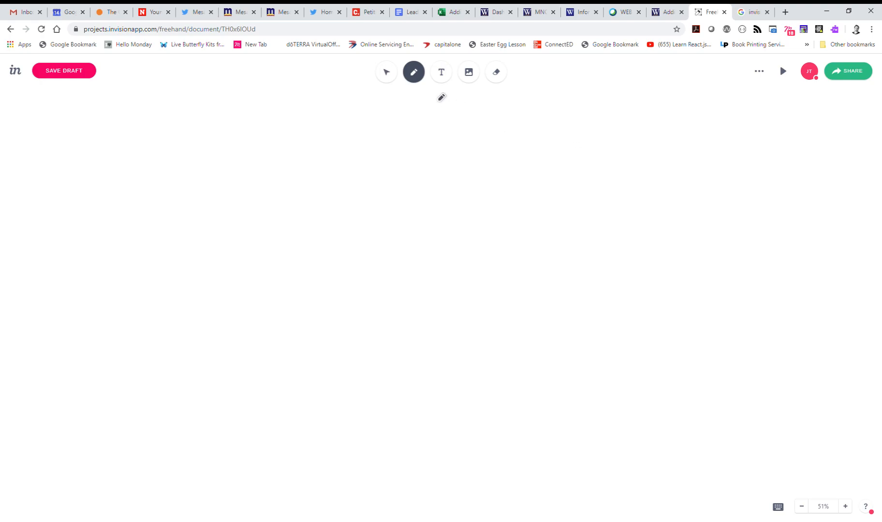
Draw a looping pink scribble with a long pointed tail in the empty area, checking it at different zoom levels.
{"action": "left_click", "coordinate": [414, 72]}
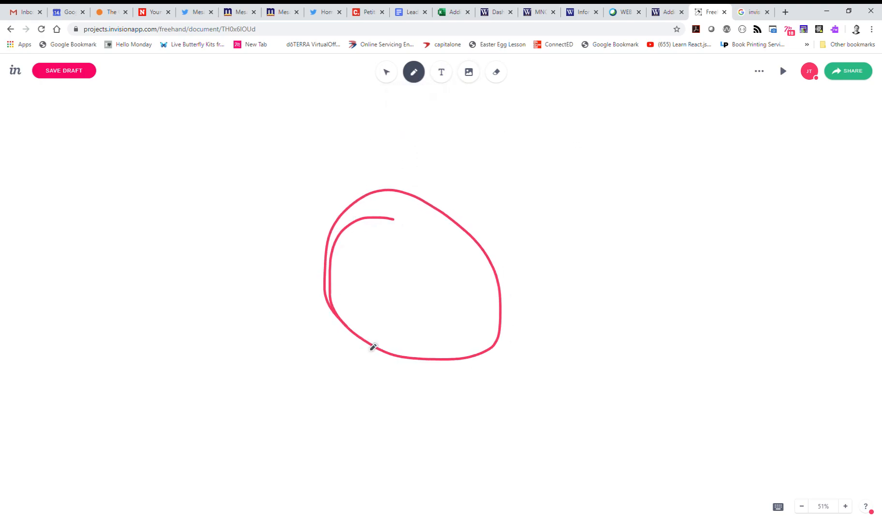
{"action": "left_click_drag", "start_coordinate": [371, 346], "coordinate": [383, 254]}
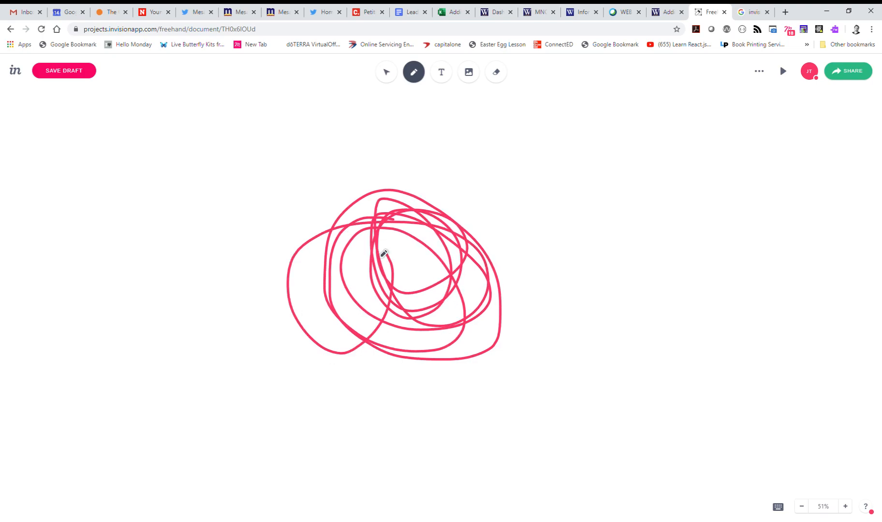
{"action": "left_click_drag", "start_coordinate": [236, 268], "coordinate": [561, 263]}
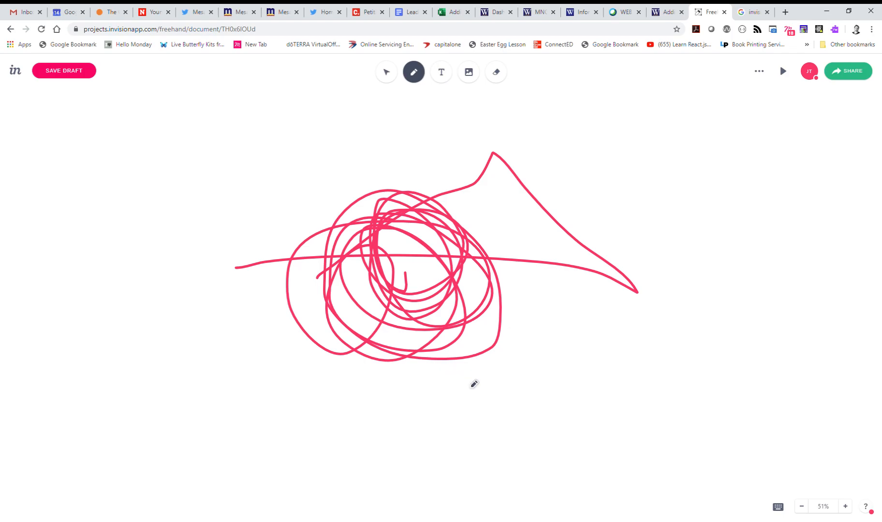
{"action": "left_click", "coordinate": [802, 507]}
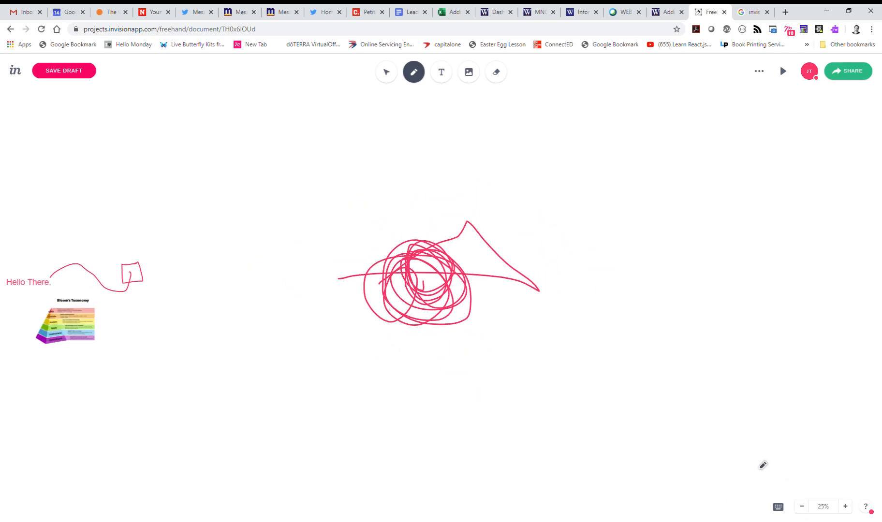
{"action": "mouse_move", "coordinate": [846, 507]}
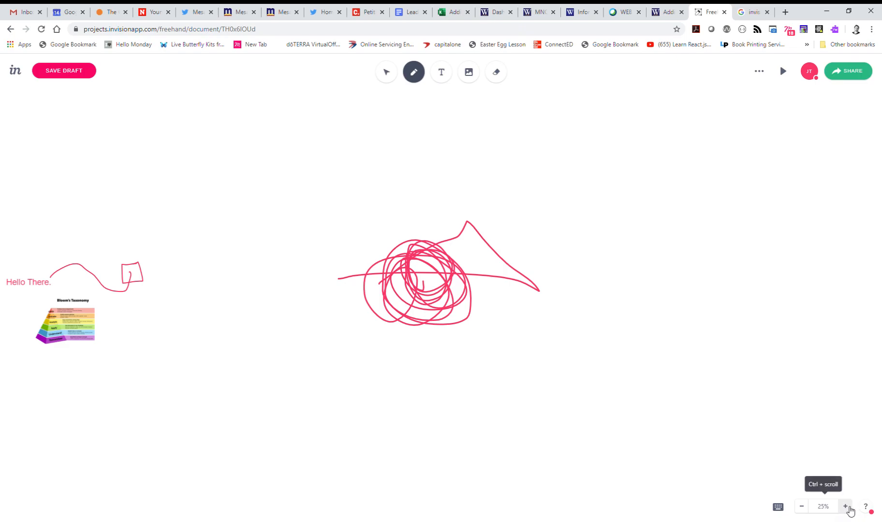
{"action": "left_click", "coordinate": [845, 507]}
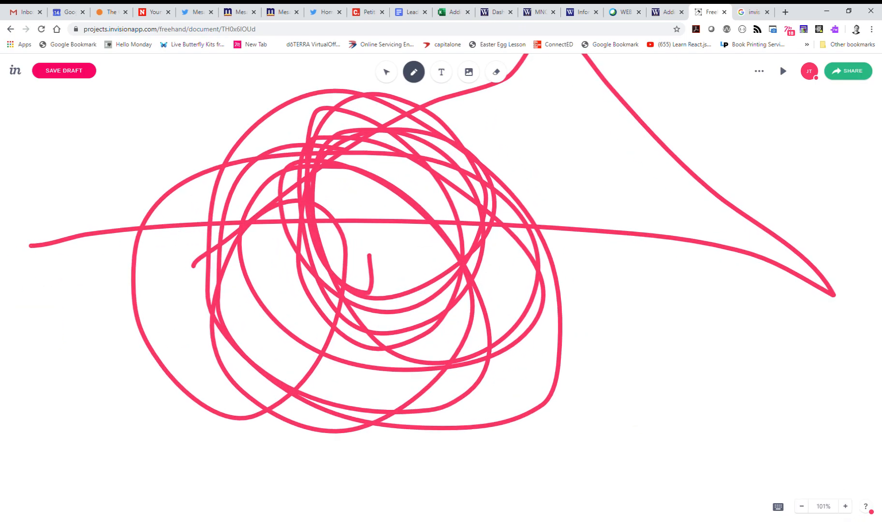
{"action": "left_click", "coordinate": [801, 507]}
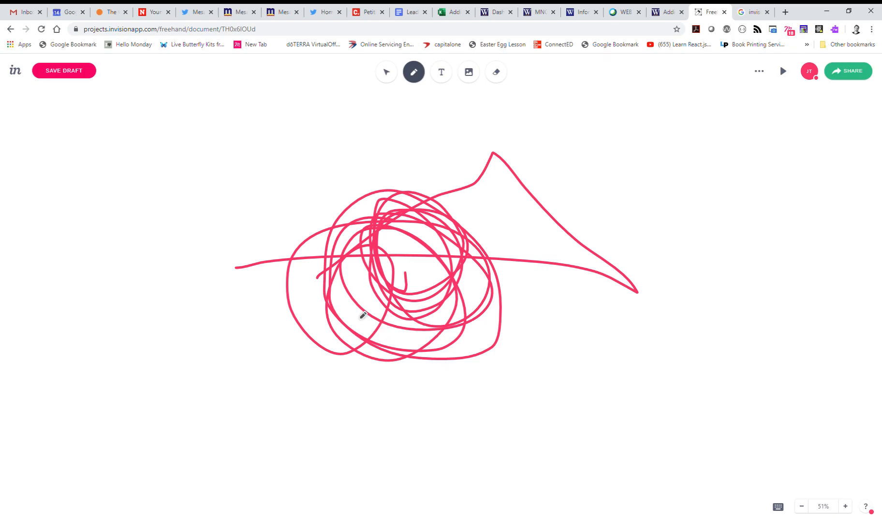
{"action": "mouse_move", "coordinate": [114, 299]}
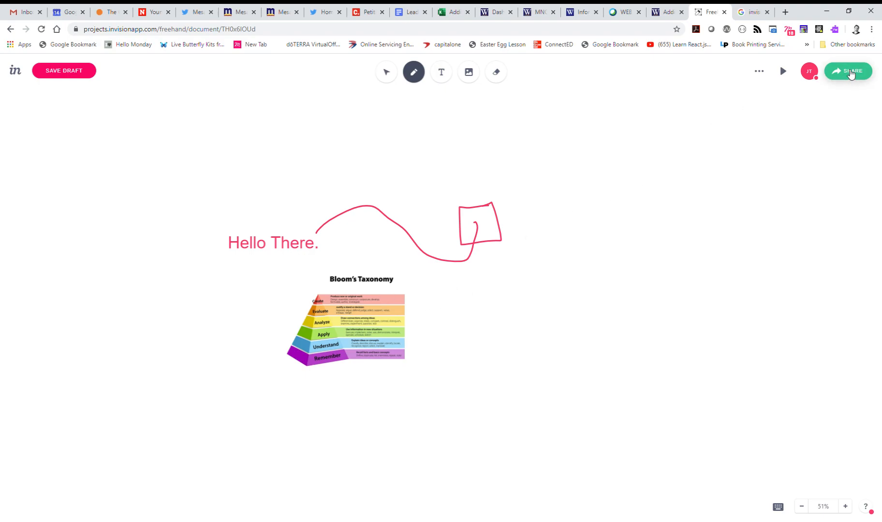
Bring up the board's share panel and select the whole edit link for copying.
{"action": "left_click", "coordinate": [848, 72]}
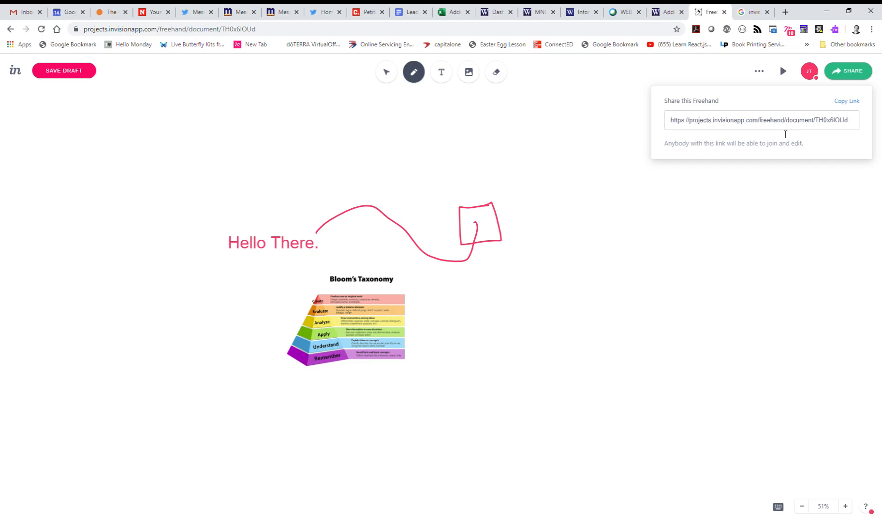
{"action": "triple_click", "coordinate": [763, 120]}
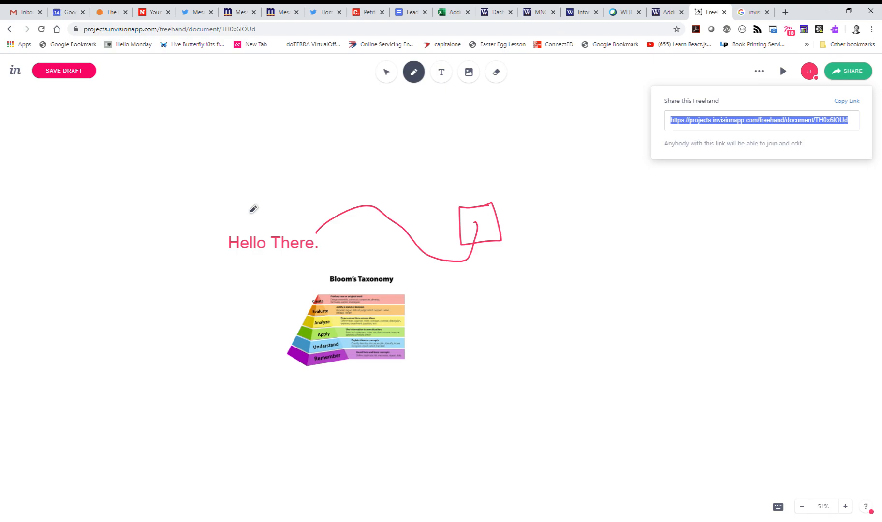
{"action": "mouse_move", "coordinate": [336, 168]}
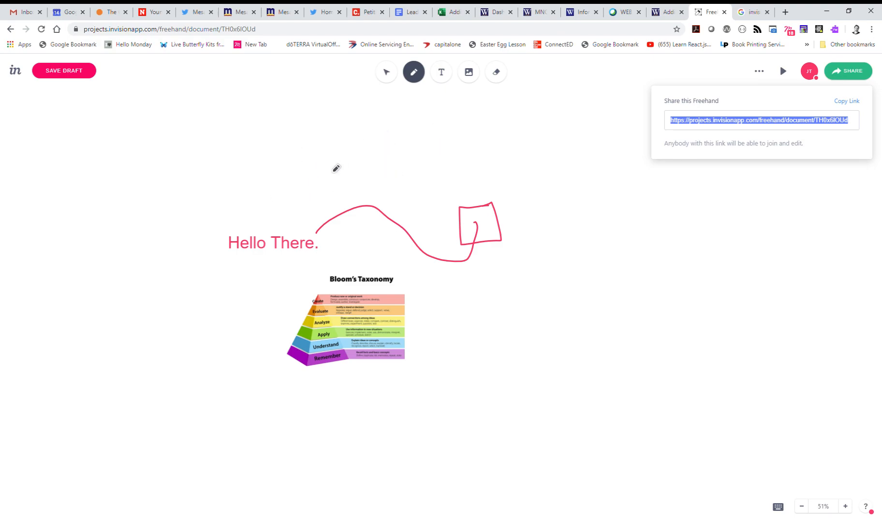
{"action": "mouse_move", "coordinate": [281, 197]}
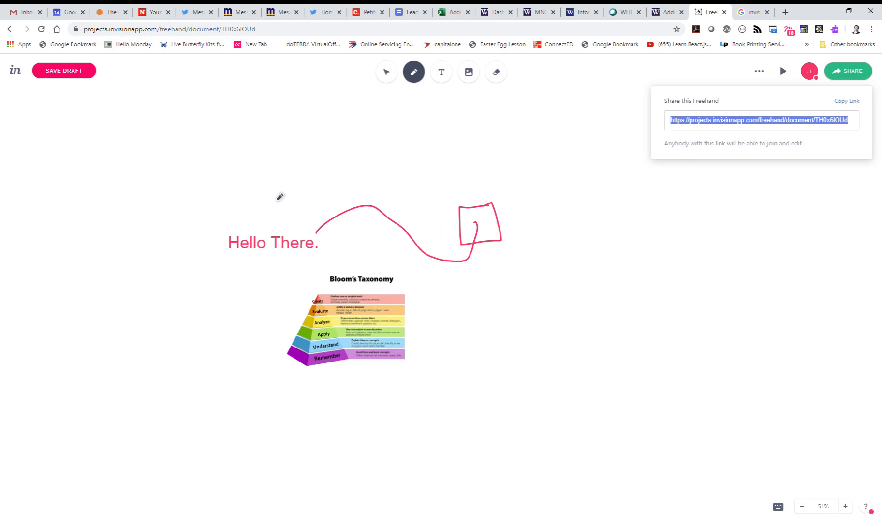
{"action": "mouse_move", "coordinate": [457, 276]}
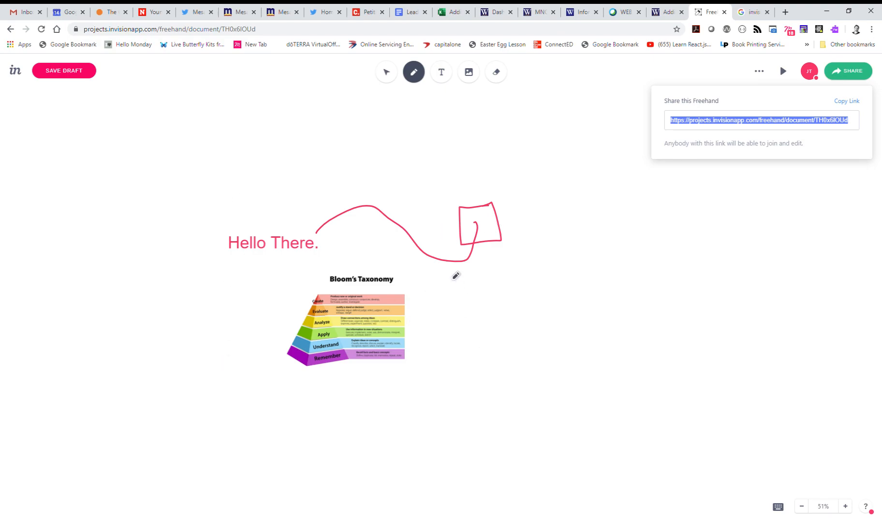
{"action": "mouse_move", "coordinate": [320, 217]}
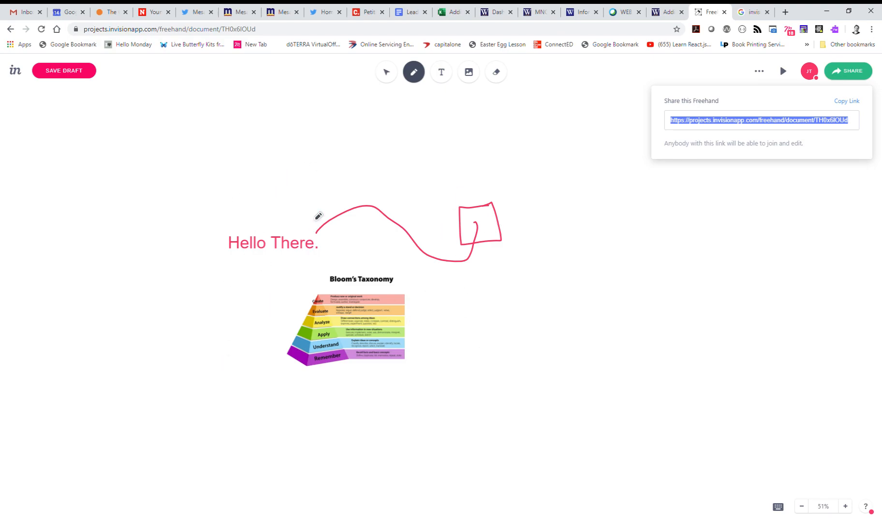
{"action": "mouse_move", "coordinate": [486, 233]}
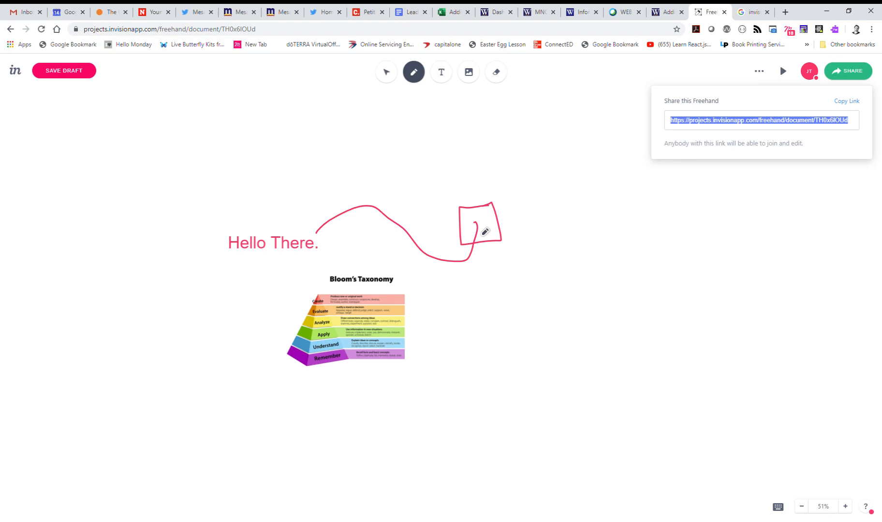
{"action": "mouse_move", "coordinate": [118, 393]}
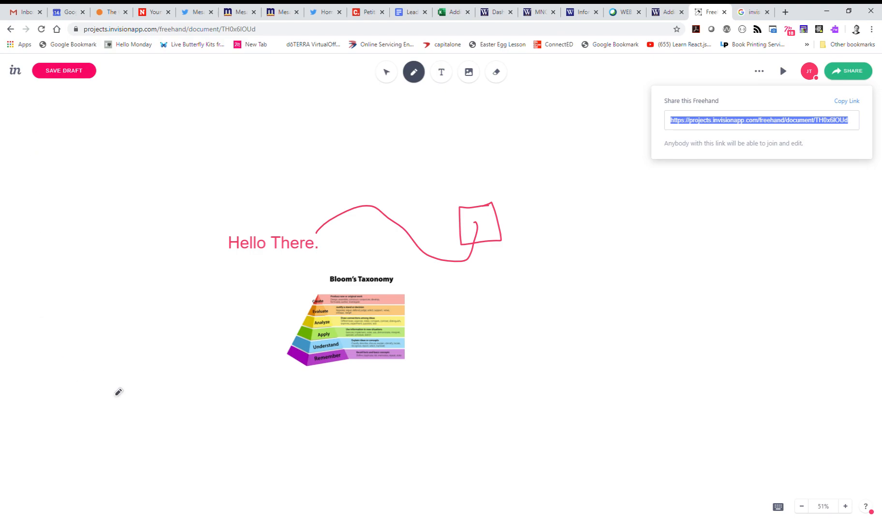
{"action": "mouse_move", "coordinate": [248, 214]}
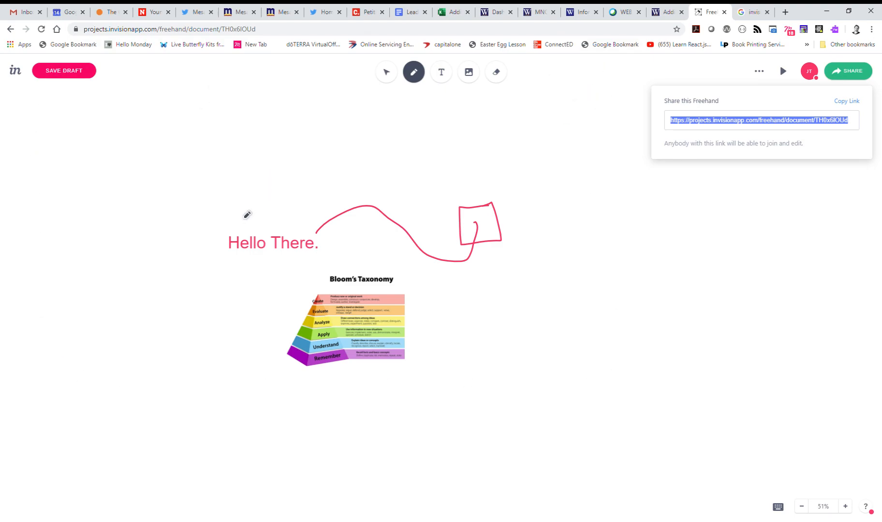
{"action": "mouse_move", "coordinate": [261, 210]}
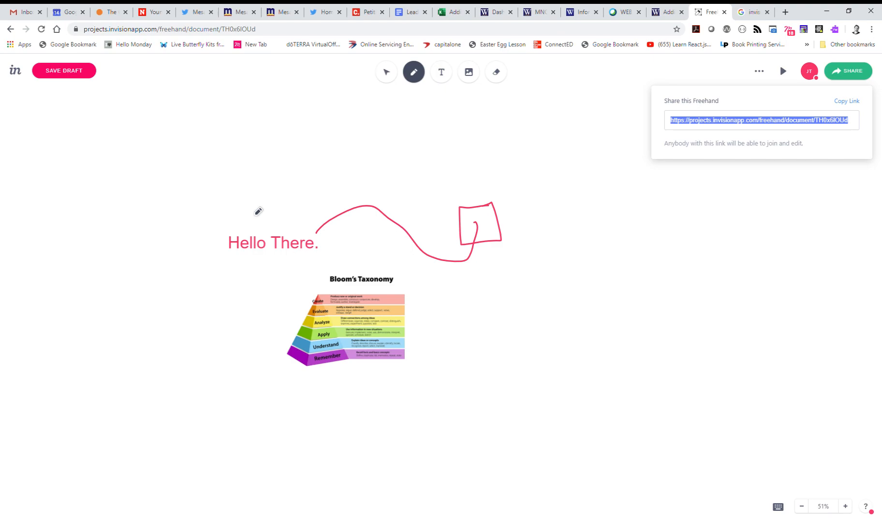
{"action": "mouse_move", "coordinate": [391, 166]}
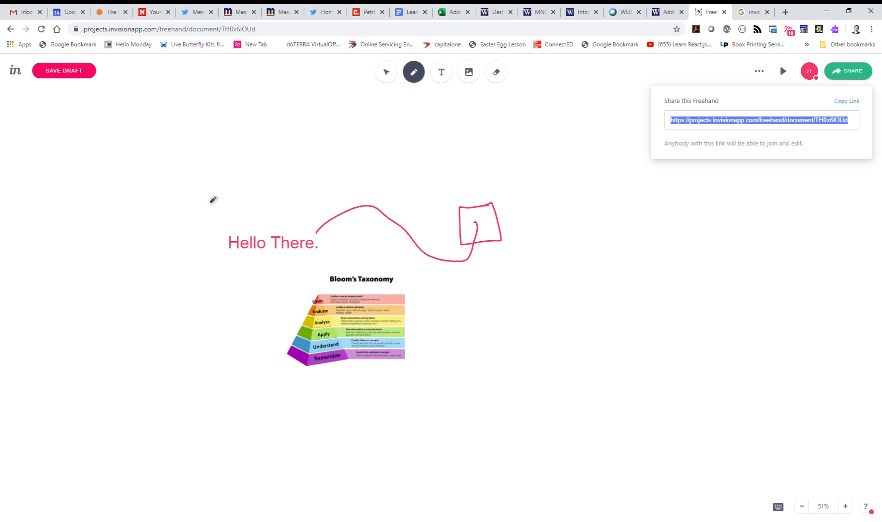
{"action": "mouse_move", "coordinate": [218, 185]}
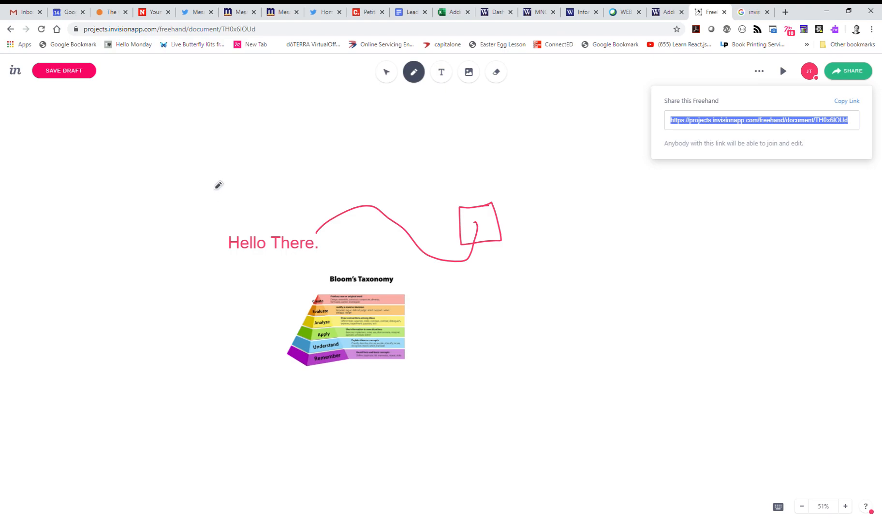